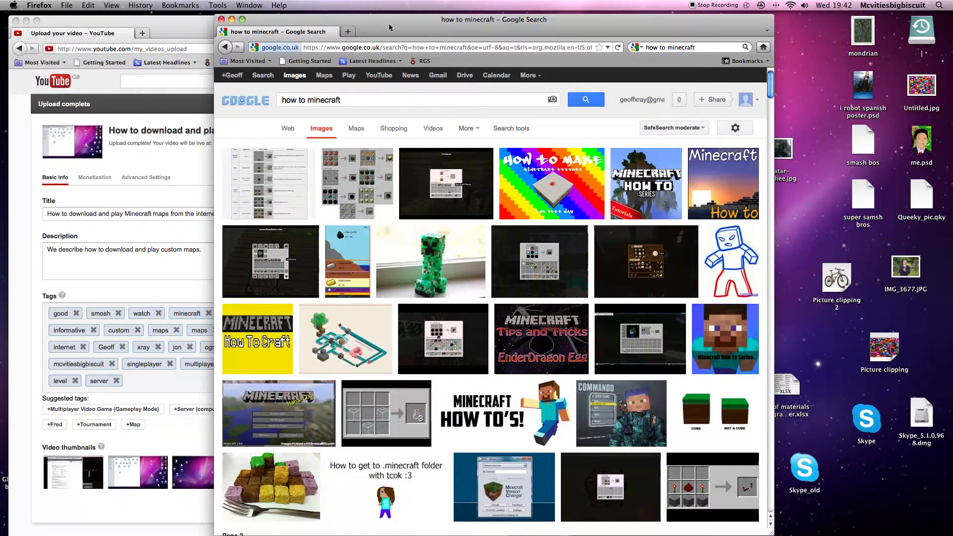
- Bring the YouTube upload page for the Minecraft maps video to the front
left_click(73, 33)
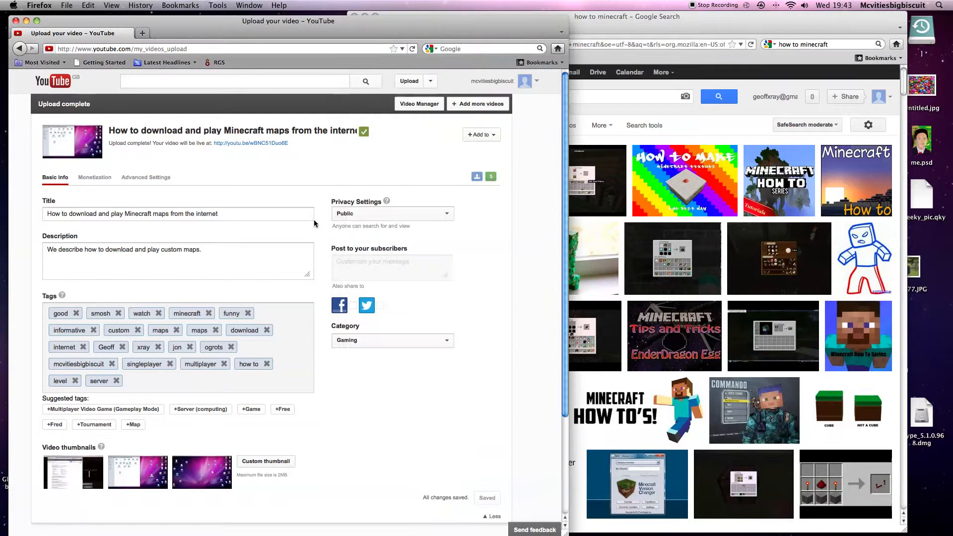
mouse_move(685, 88)
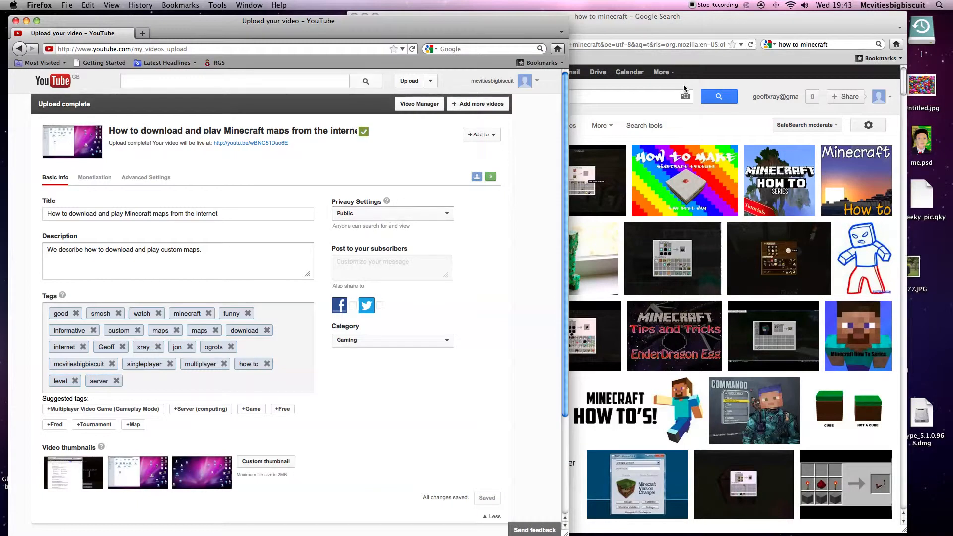
- Save the Minecraft How To poster image result to Downloads as showposter.jpg, then hide the window
left_click(778, 181)
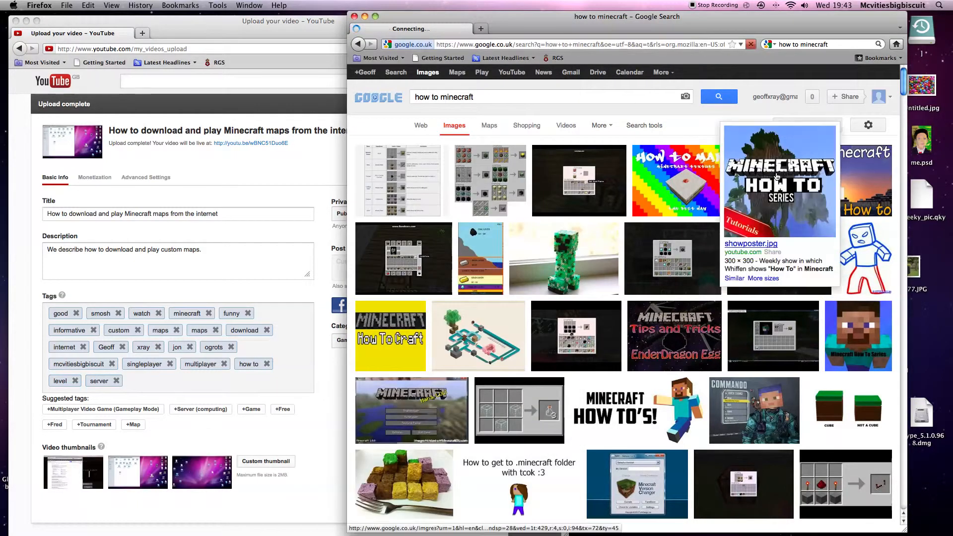
left_click(779, 182)
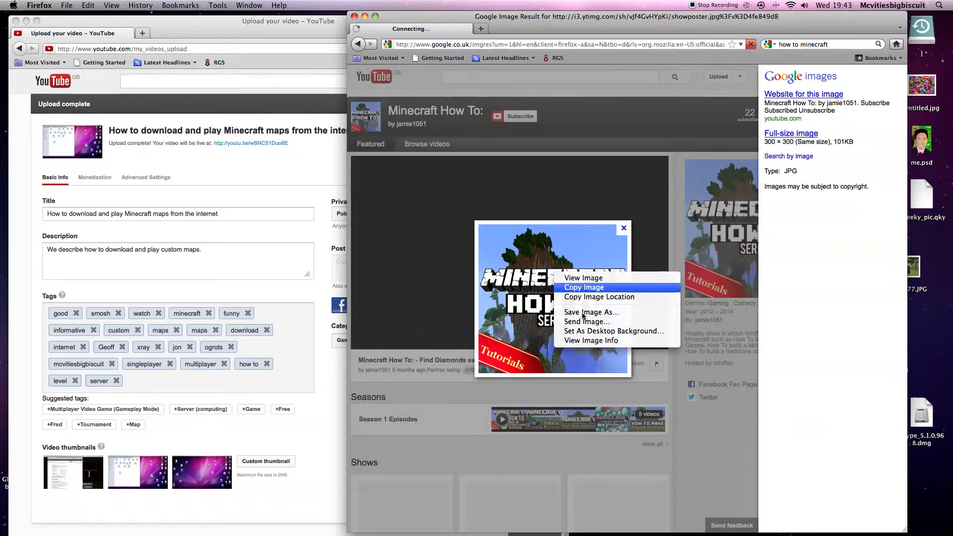
left_click(590, 311)
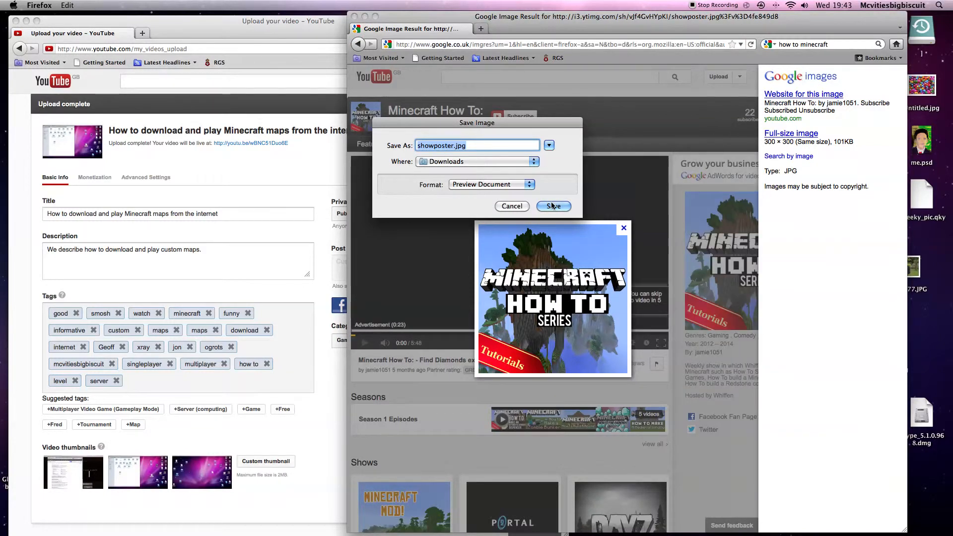
left_click(553, 207)
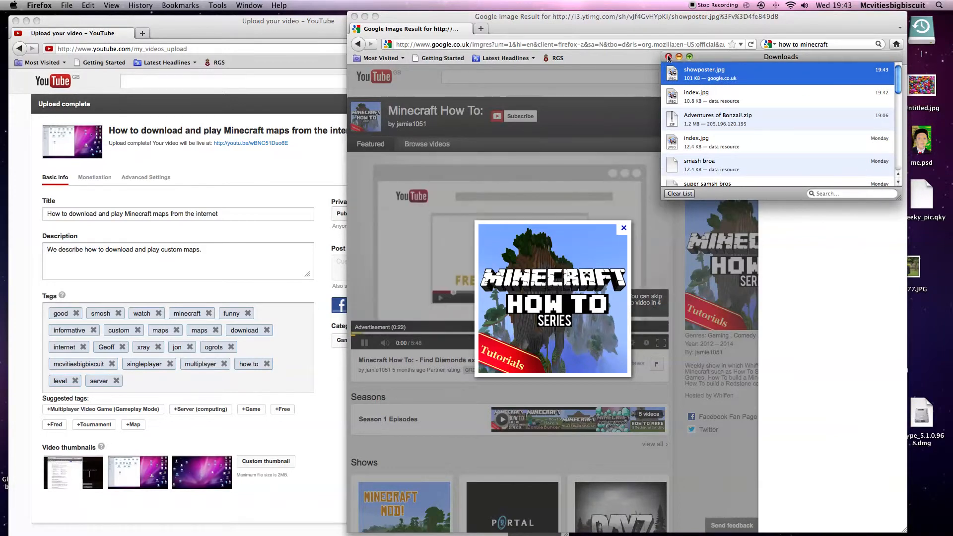
left_click(357, 16)
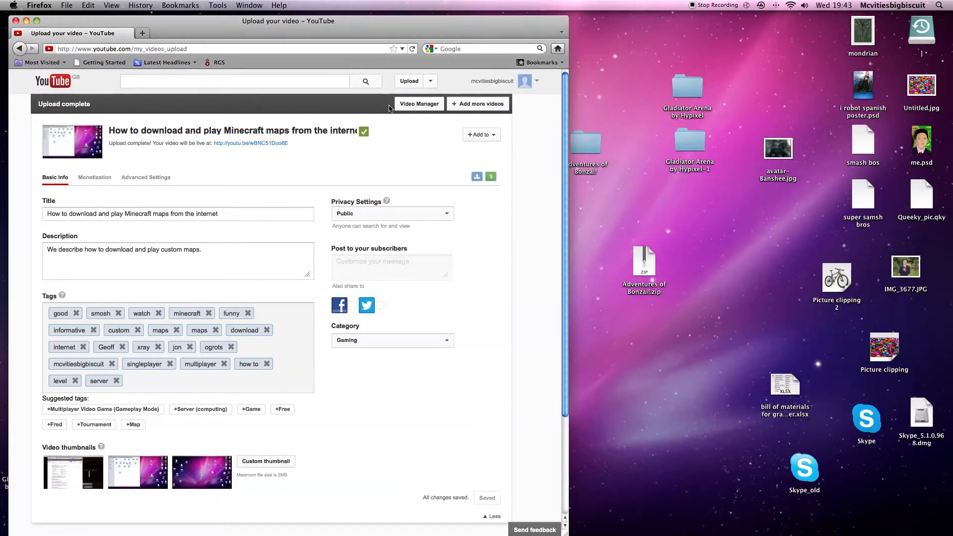
mouse_move(388, 101)
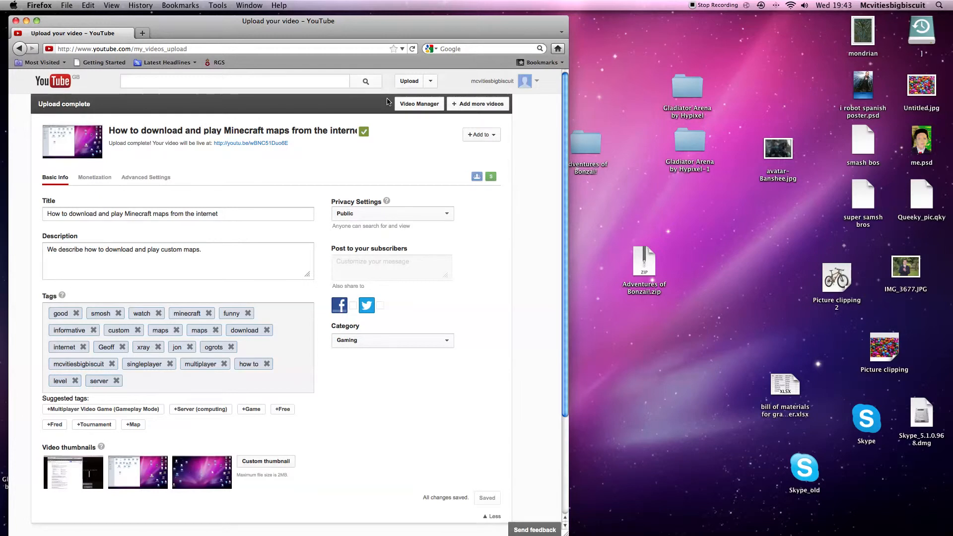
mouse_move(346, 133)
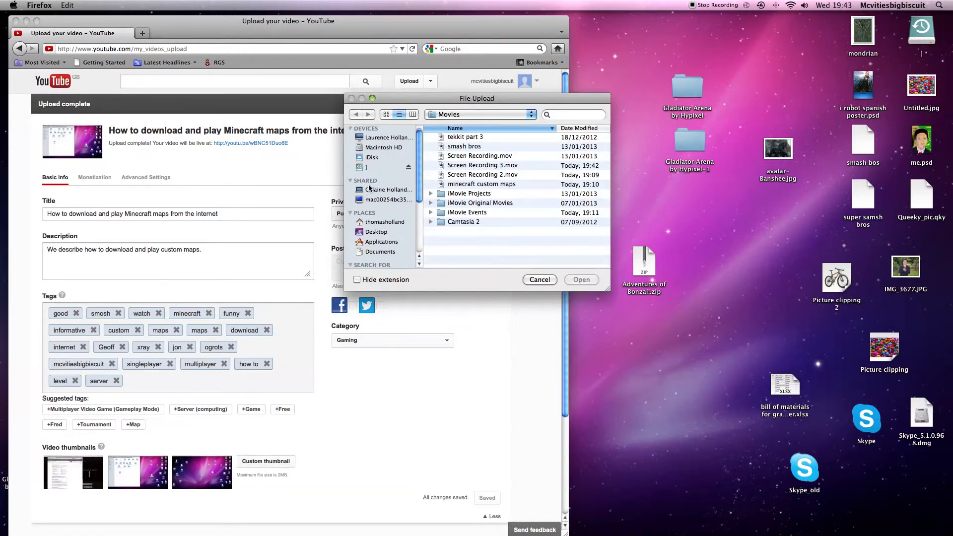
- In the thumbnail File Upload dialog, search 'inde' and browse Photos, Desktop, the iMac and Documents
scroll("down", 3)
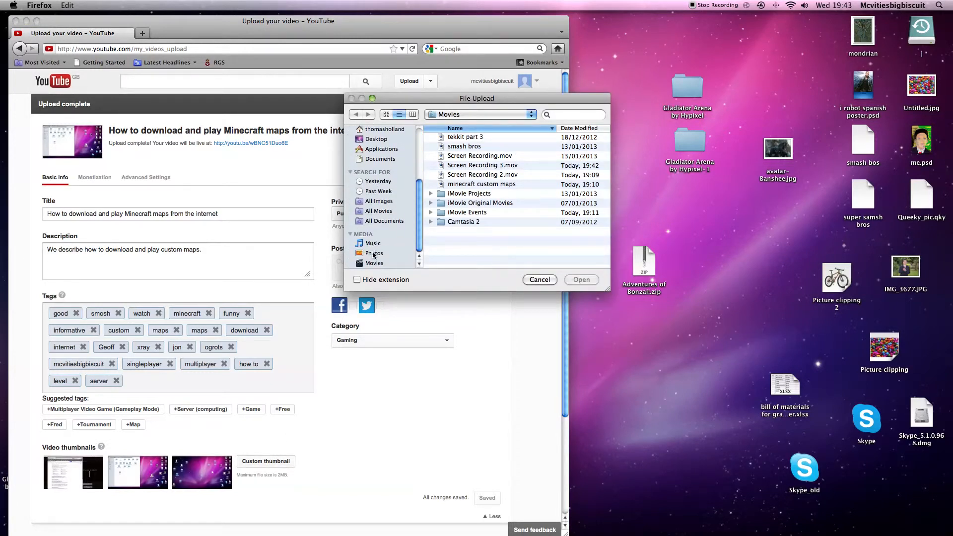
left_click(374, 253)
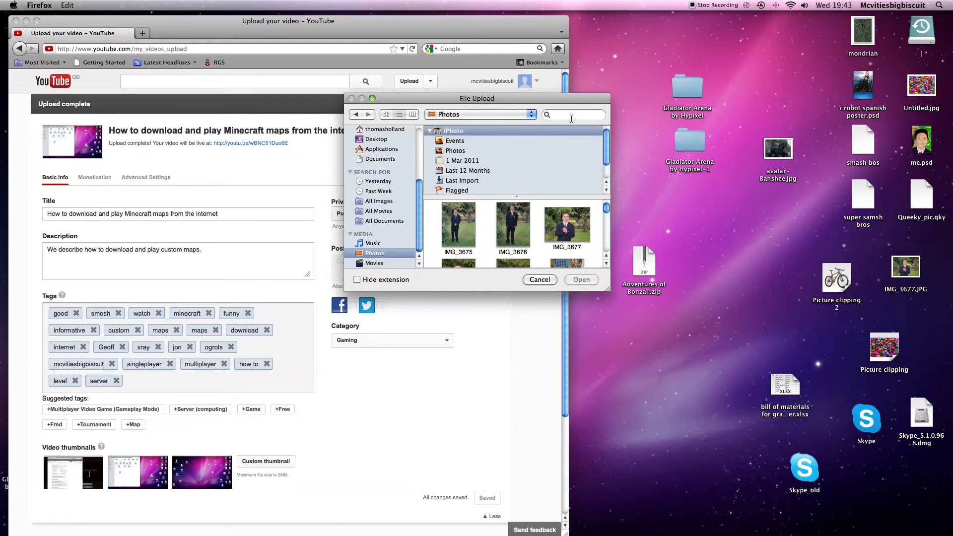
type("index")
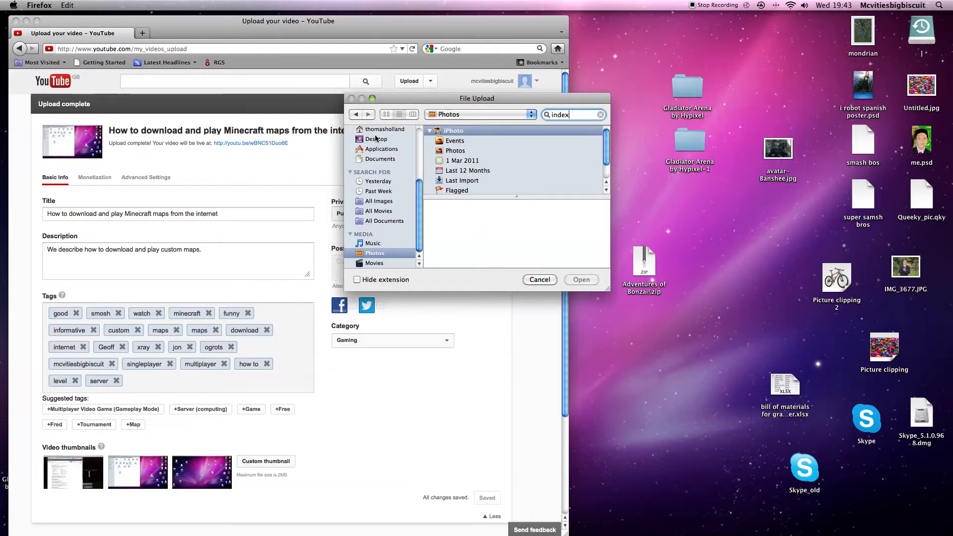
left_click(377, 234)
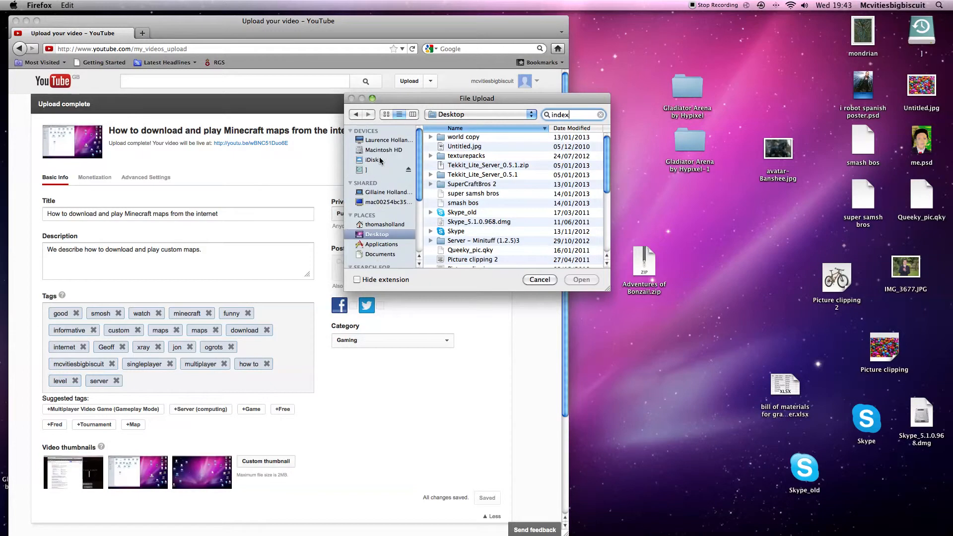
left_click(389, 140)
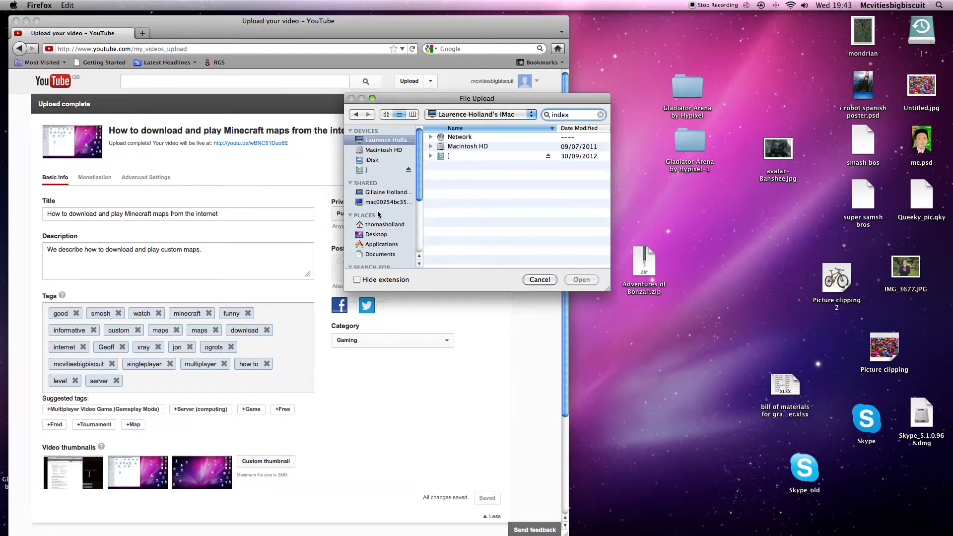
left_click(380, 254)
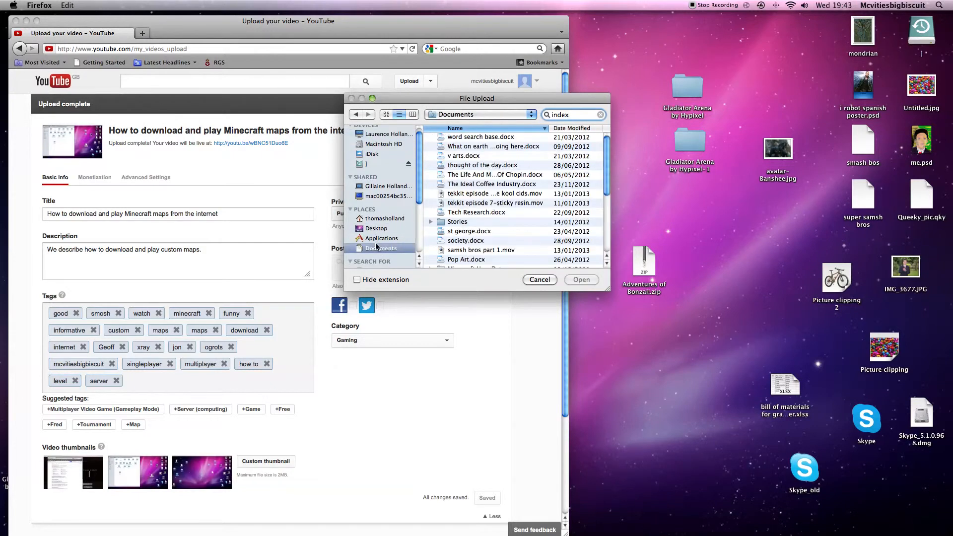
scroll("down", 3)
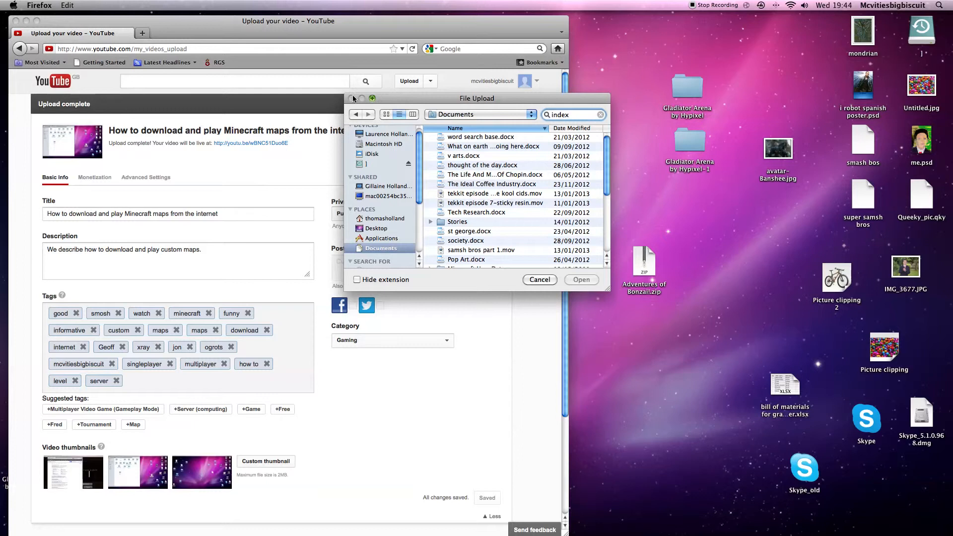
- Close the file picker and reopen the 'how to minecraft' image search from History
left_click(538, 280)
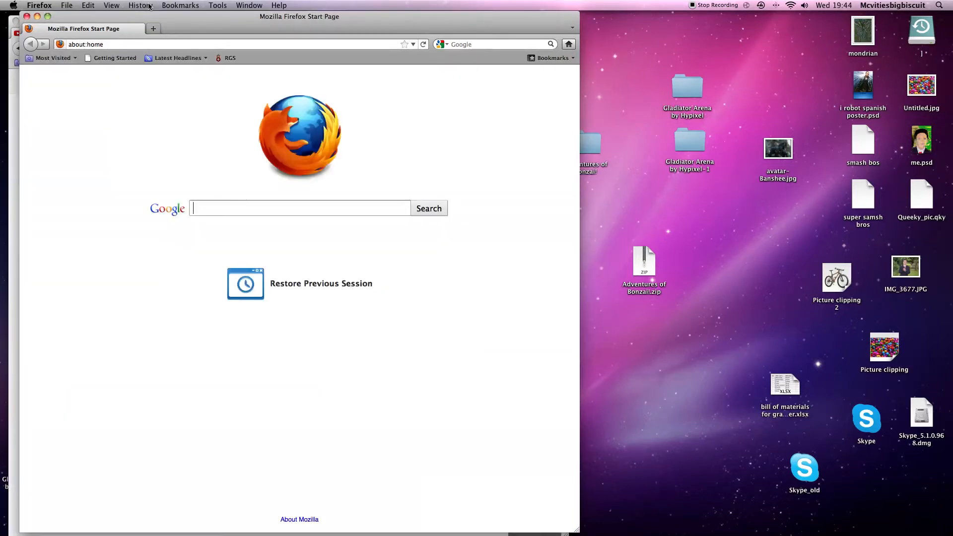
left_click(140, 5)
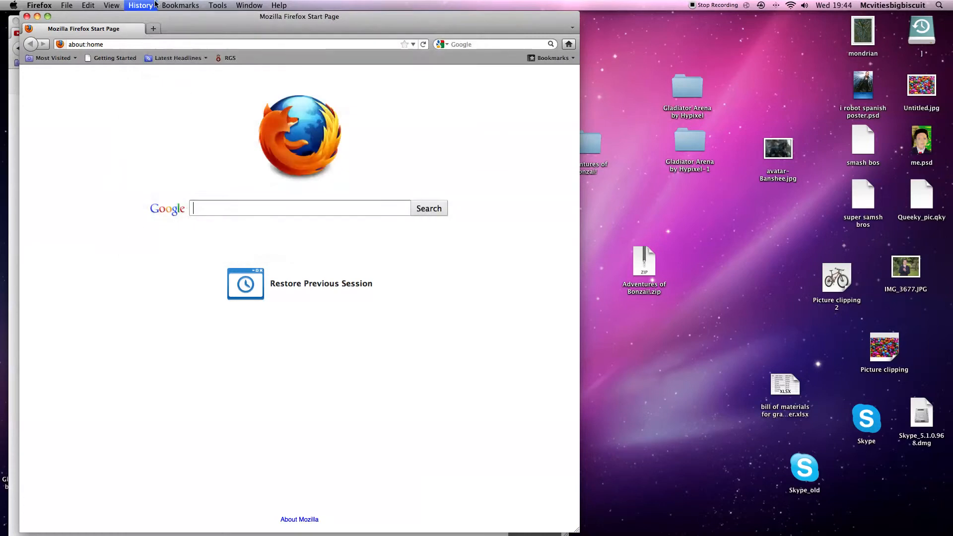
left_click(140, 5)
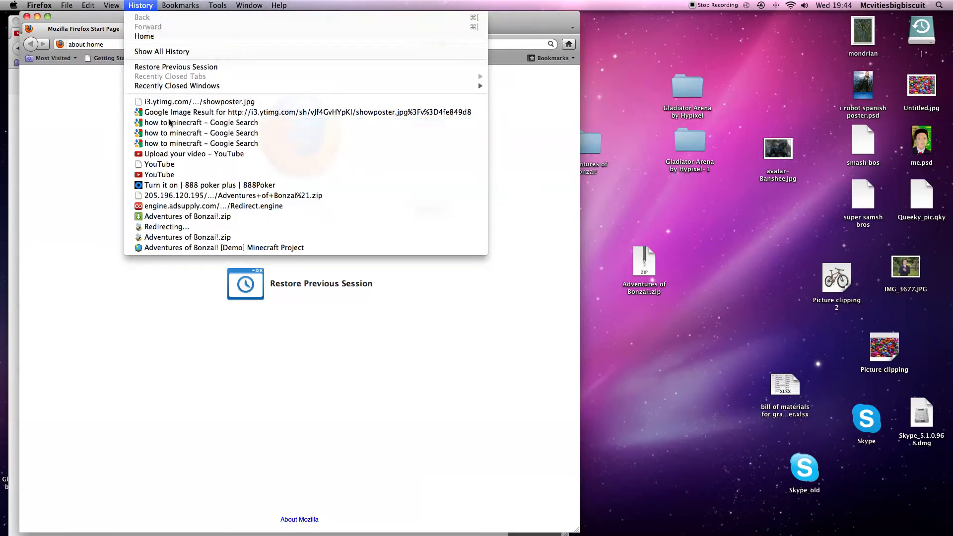
left_click(200, 122)
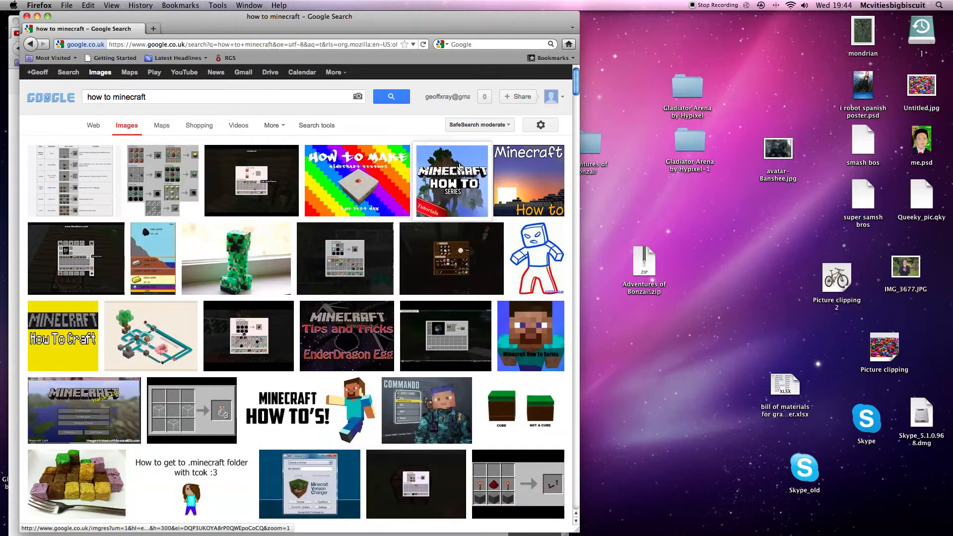
- Save the Minecraft How To image to Downloads as index.jpg, replacing the existing file
right_click(453, 181)
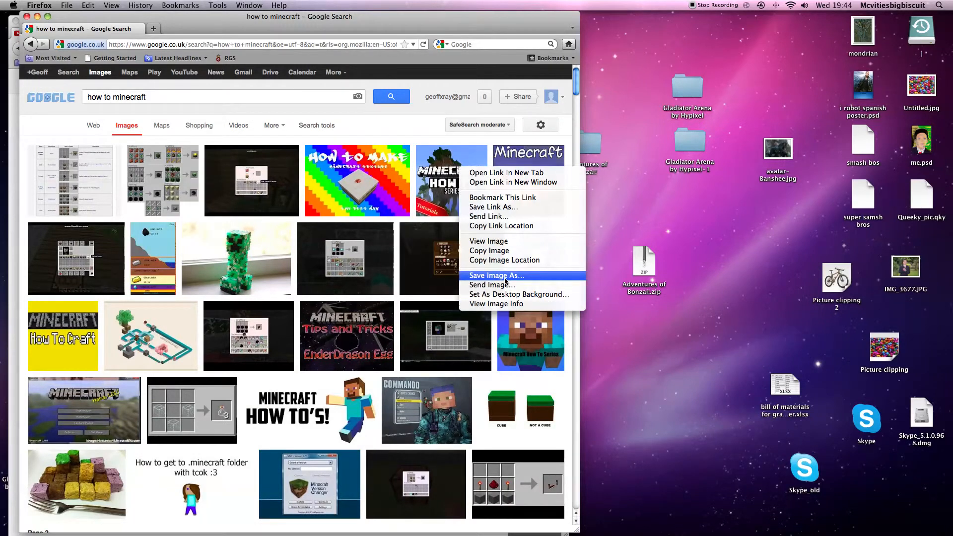
left_click(496, 275)
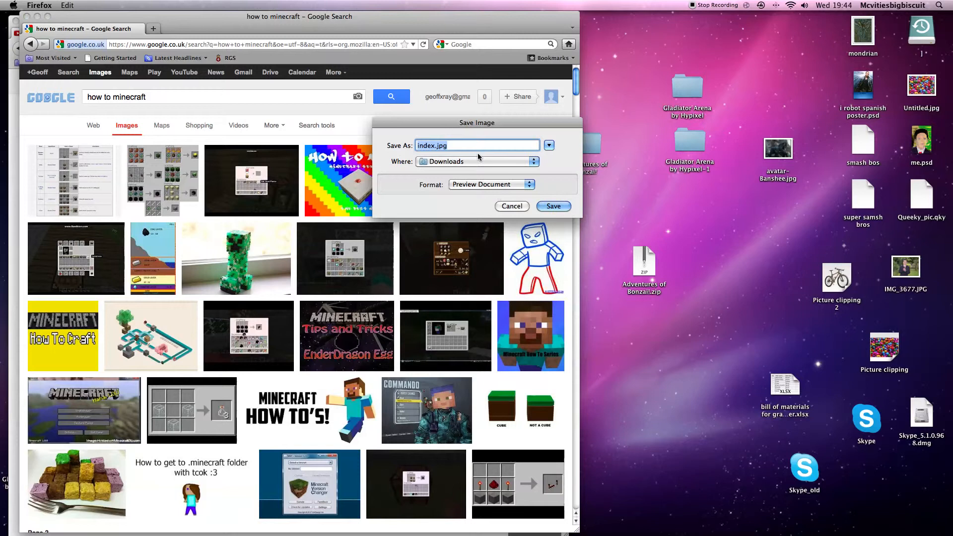
left_click(552, 206)
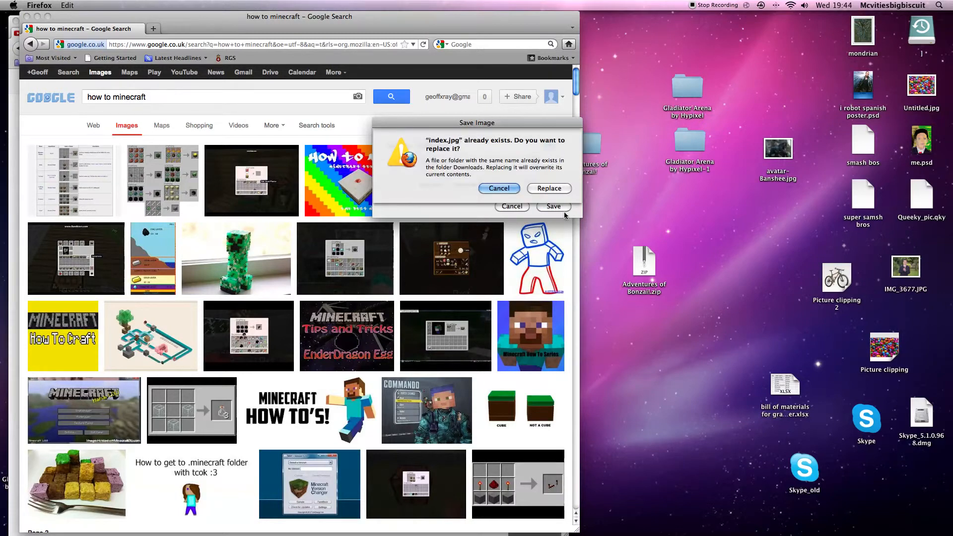
left_click(548, 189)
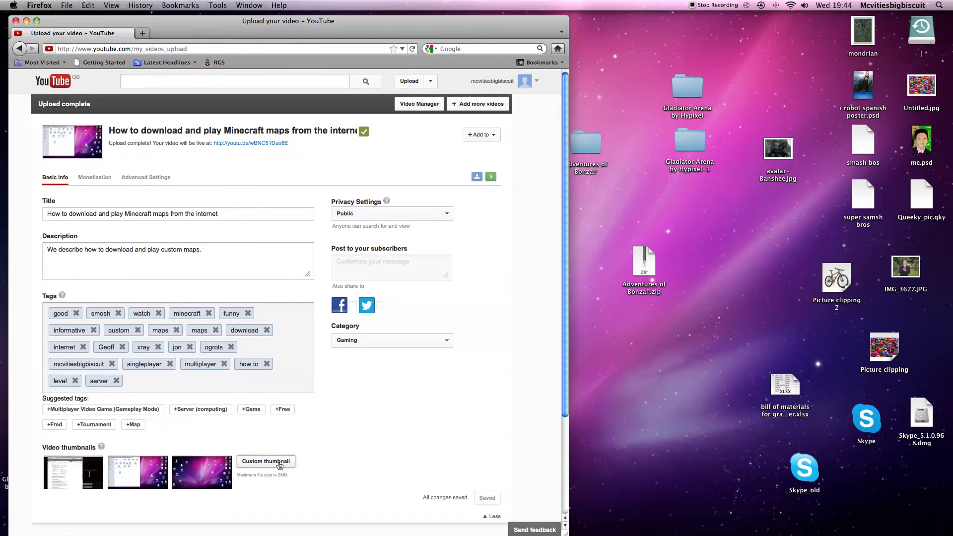
- Choose the saved image from the Downloads folder as the video's custom thumbnail
left_click(266, 461)
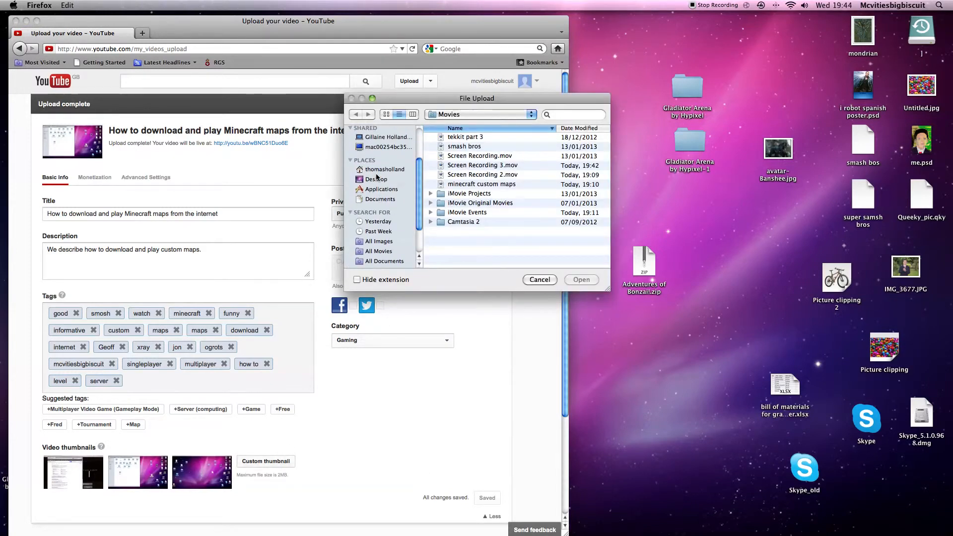
left_click(385, 168)
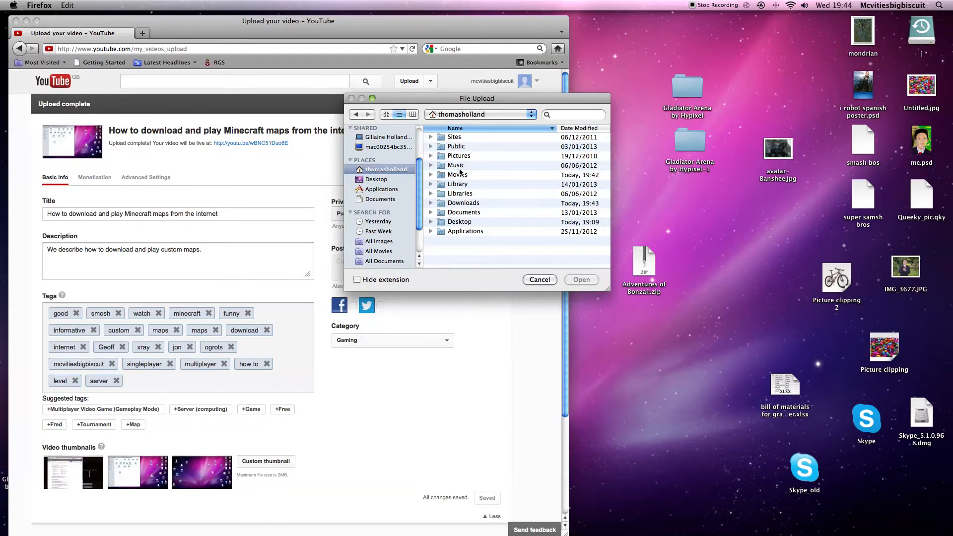
left_click(464, 202)
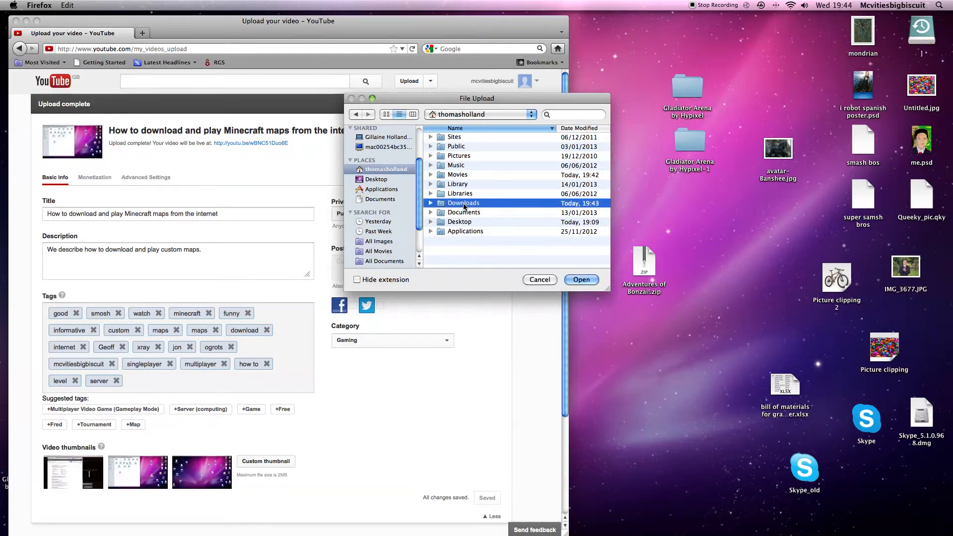
double_click(464, 202)
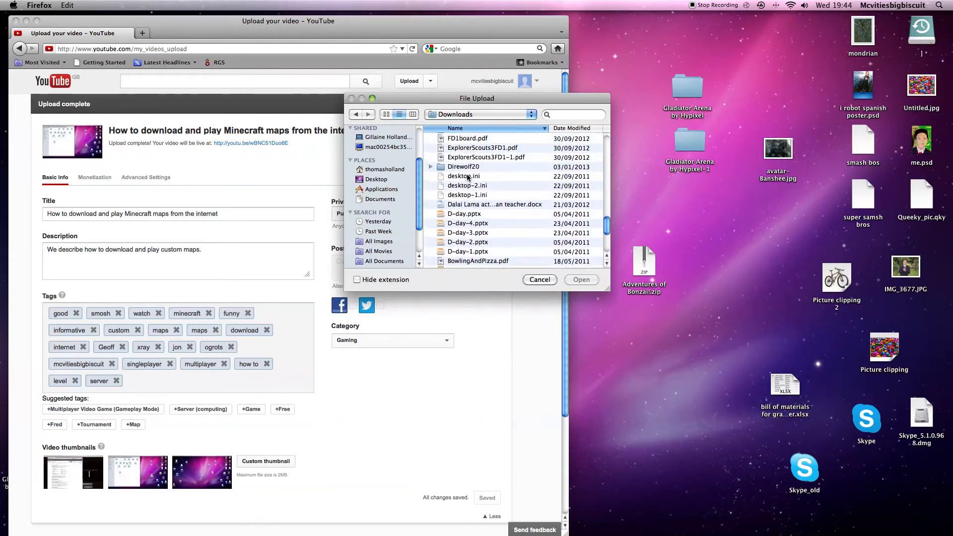
scroll("down", 3)
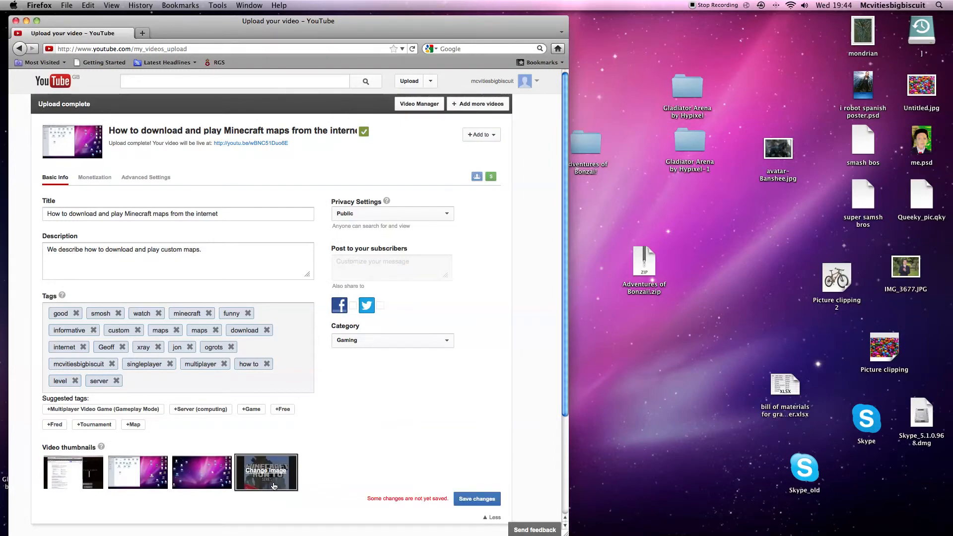
- Save the thumbnail change and go to the mcvities big biscuit channel page
left_click(477, 498)
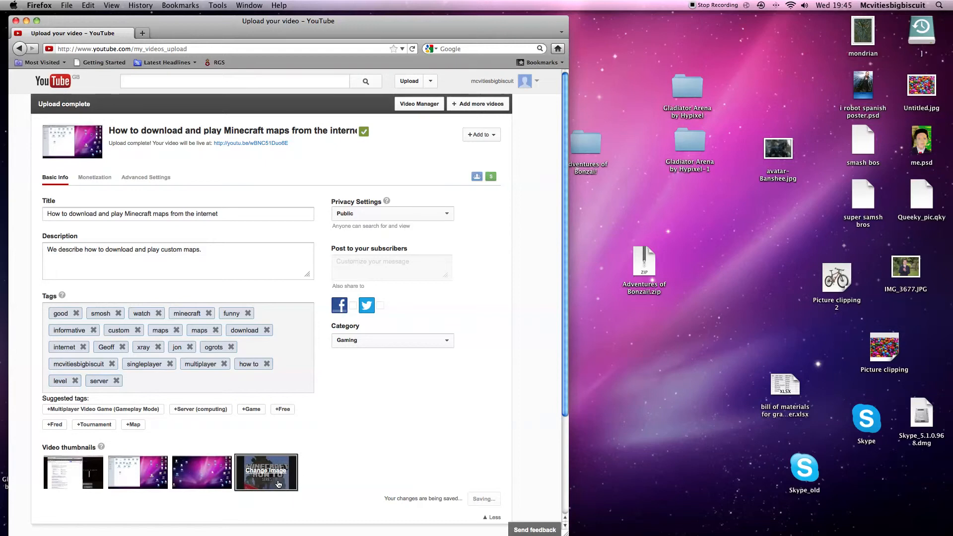
left_click(266, 472)
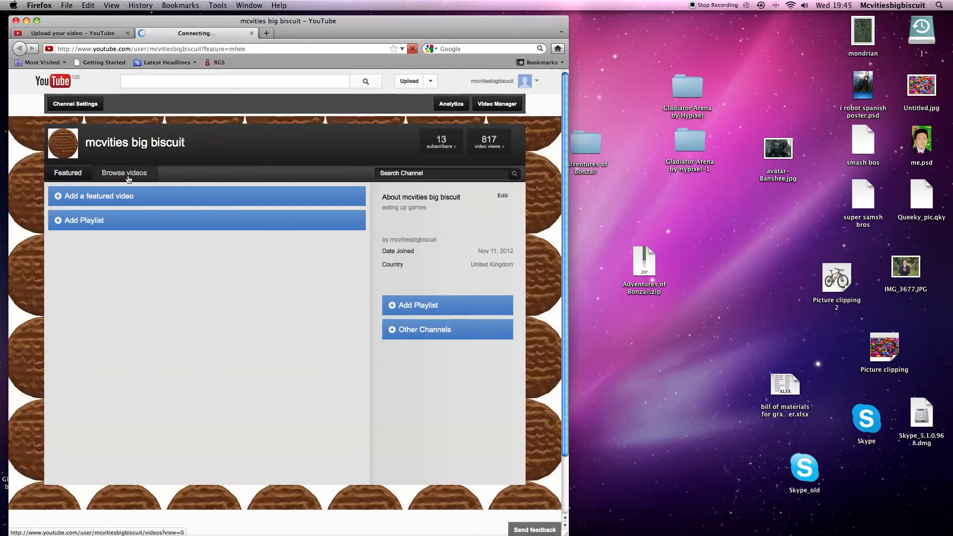
- Browse the channel's Uploads list, where the Minecraft maps video shows its new How To thumbnail
left_click(124, 172)
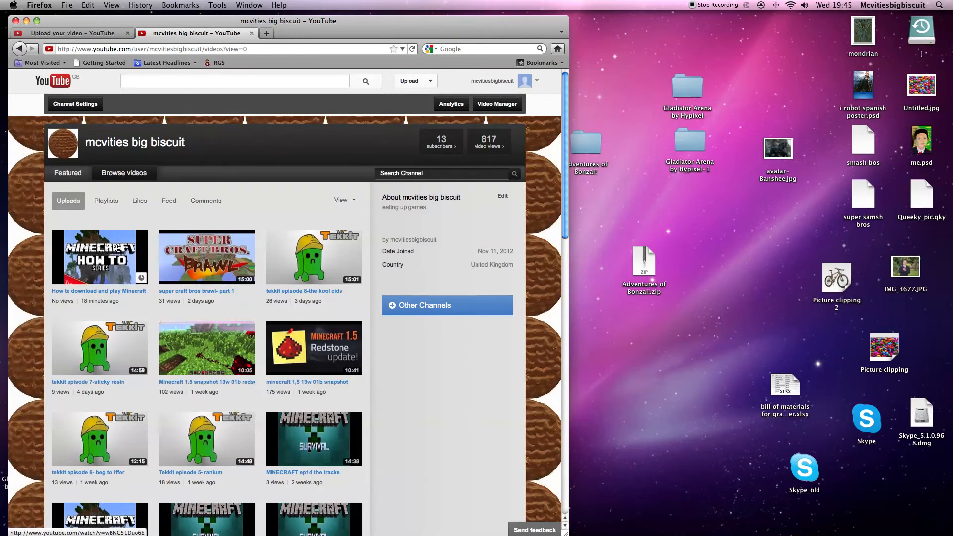
scroll("down", 3)
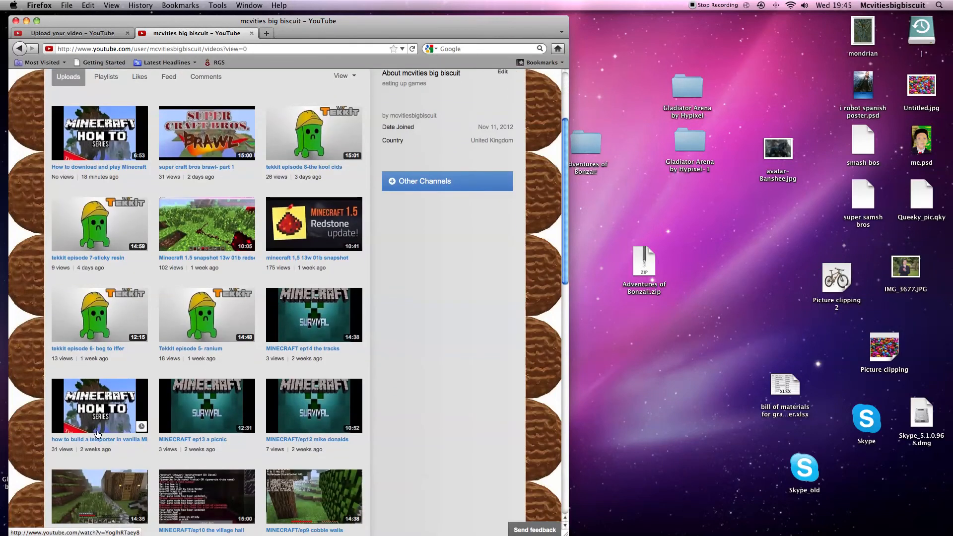
scroll("down", 3)
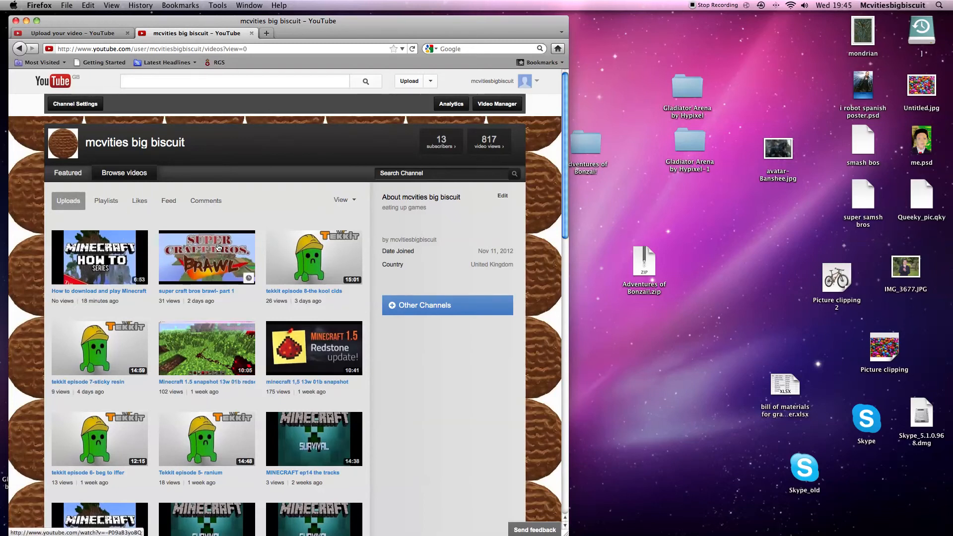
scroll("down", 3)
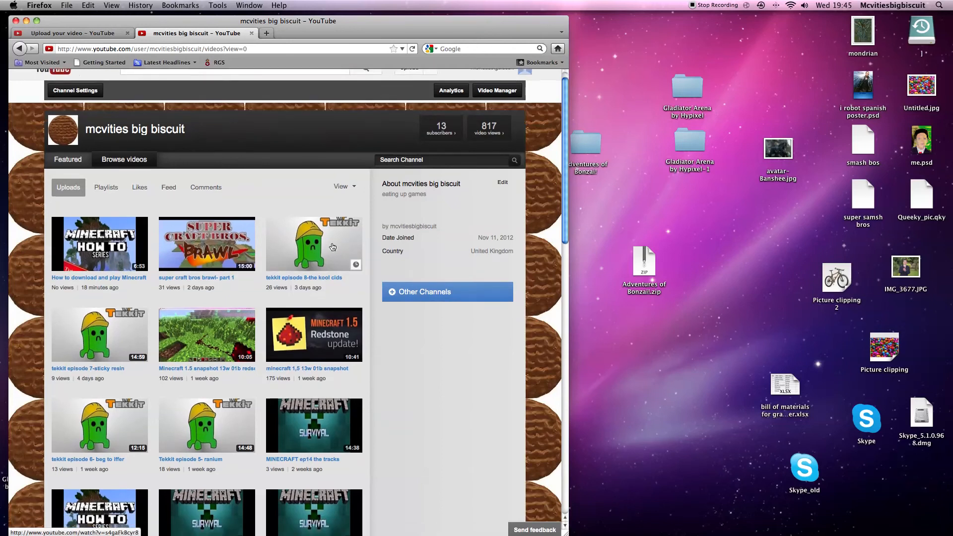
scroll("down", 3)
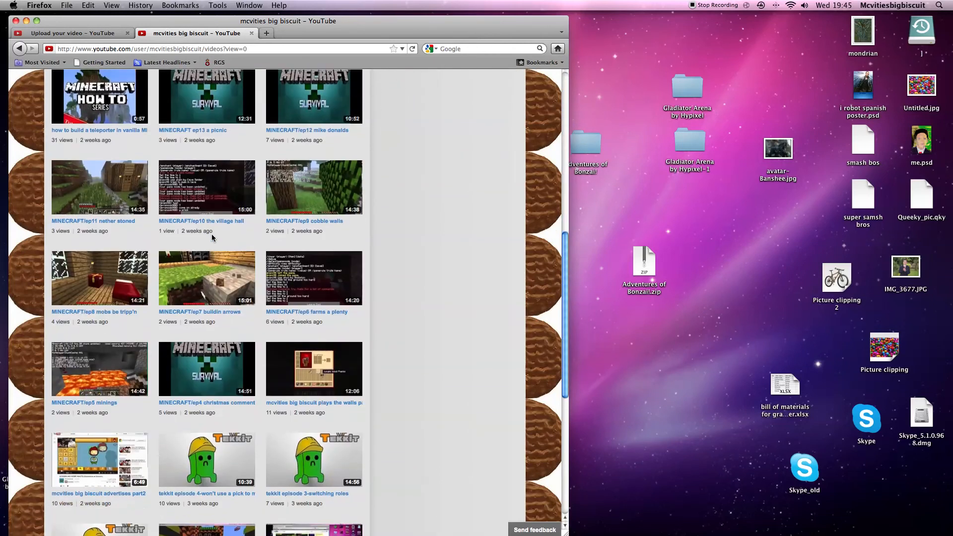
scroll("down", 3)
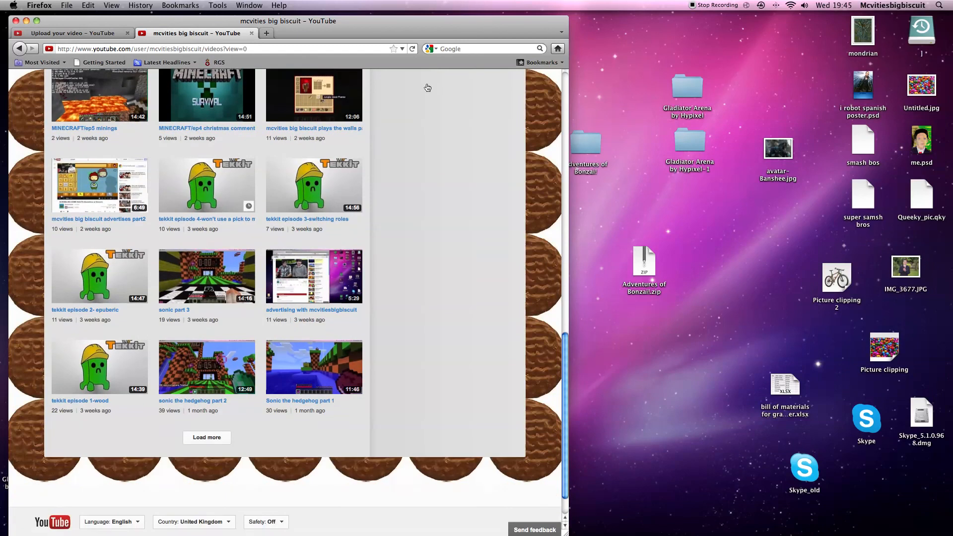